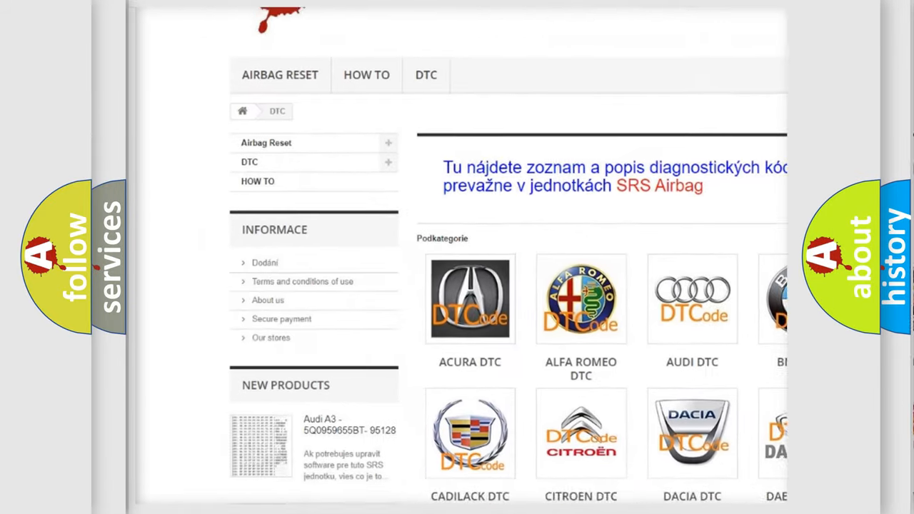
scroll(down, 3)
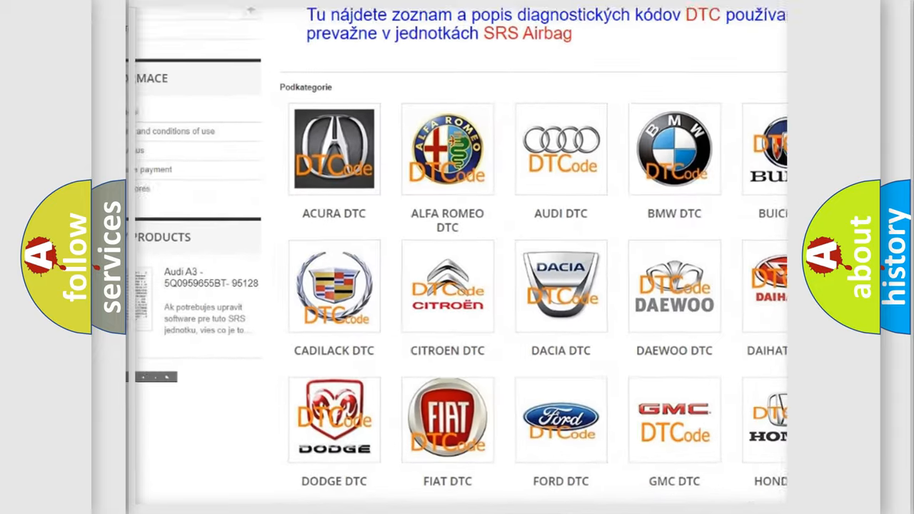
scroll(down, 3)
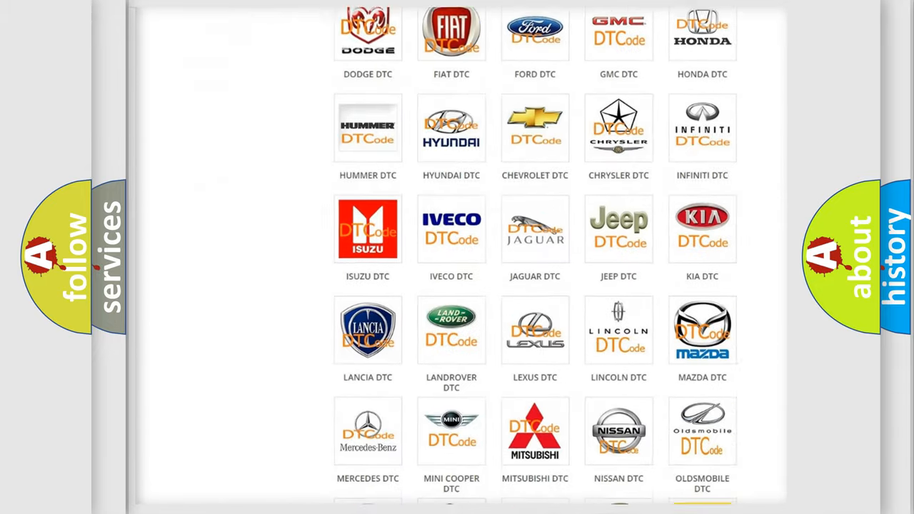
scroll(down, 3)
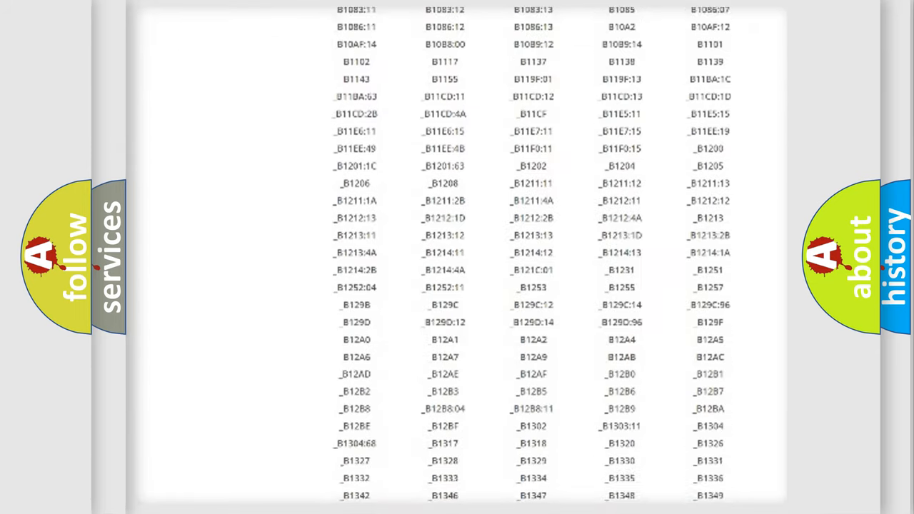
scroll(down, 3)
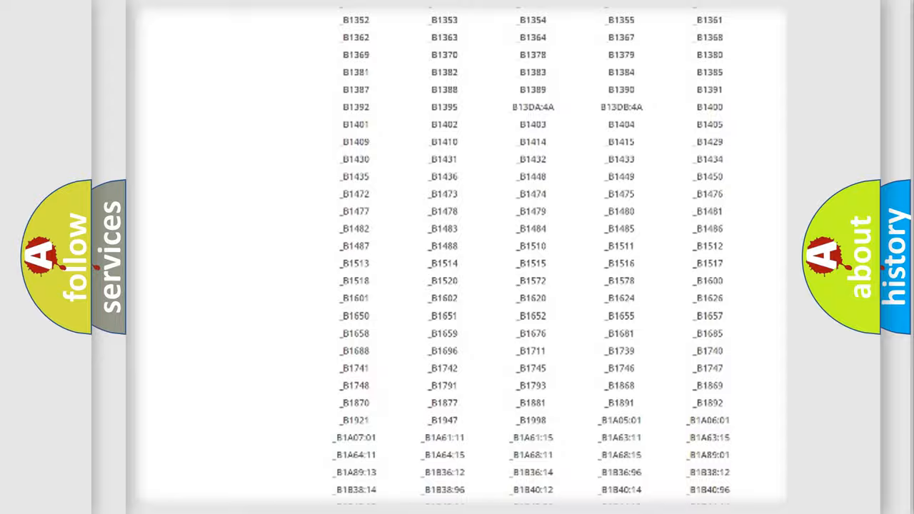